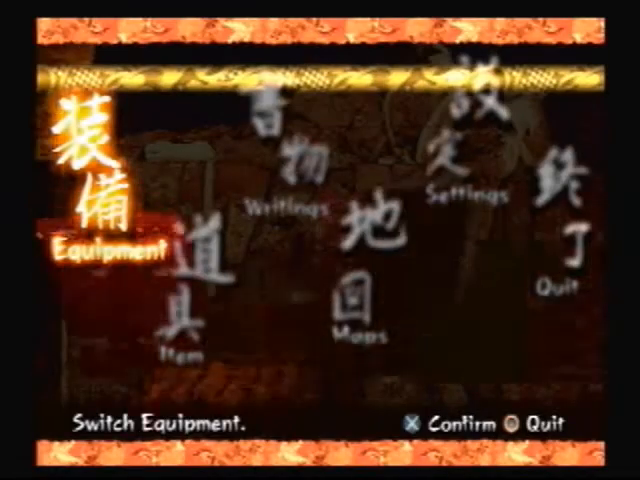
click(103, 240)
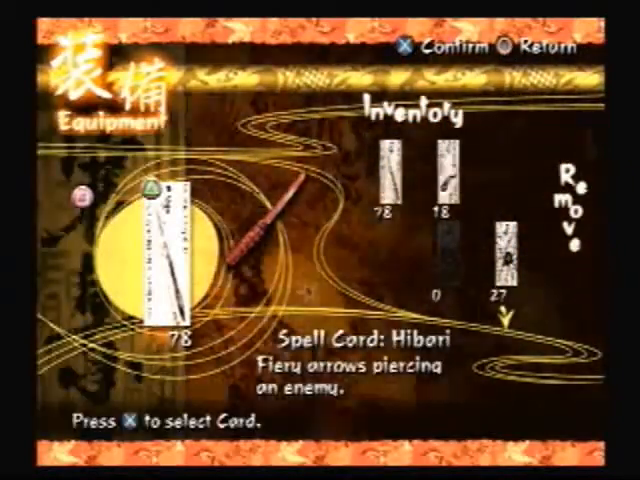
key(Circle)
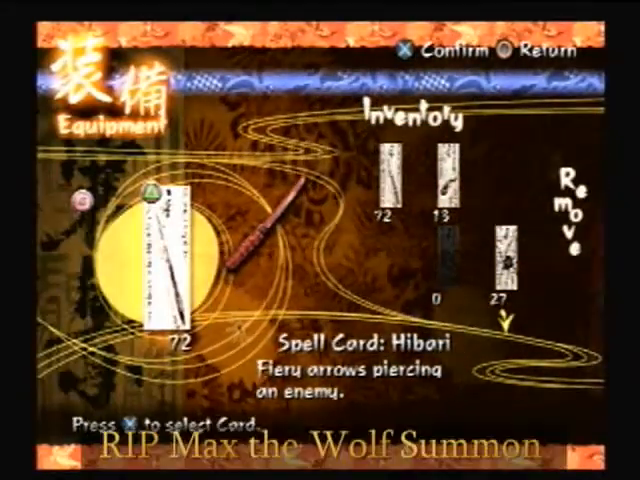
key(Circle)
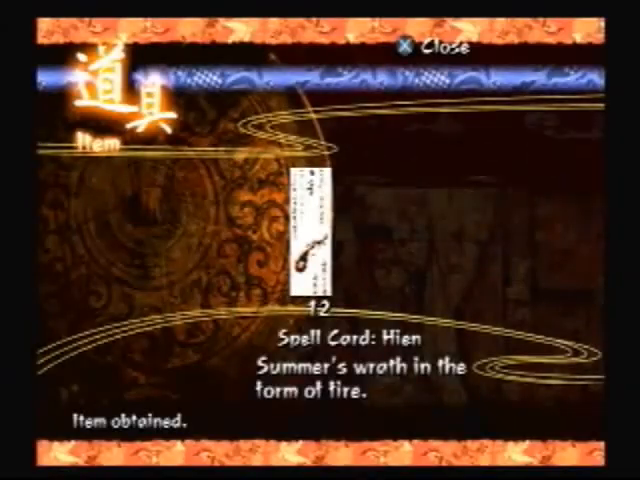
click(415, 47)
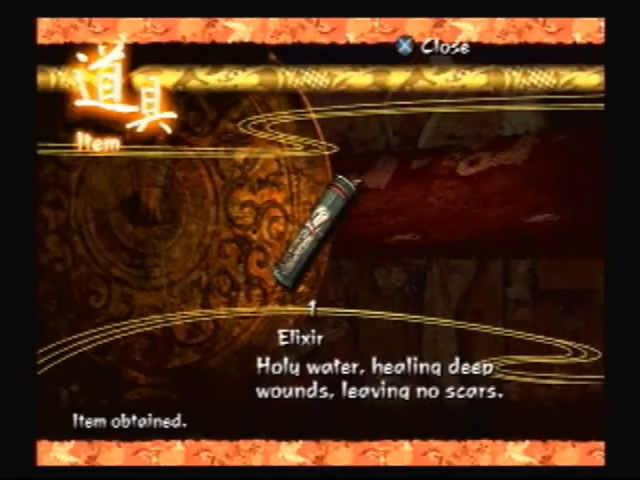
click(423, 48)
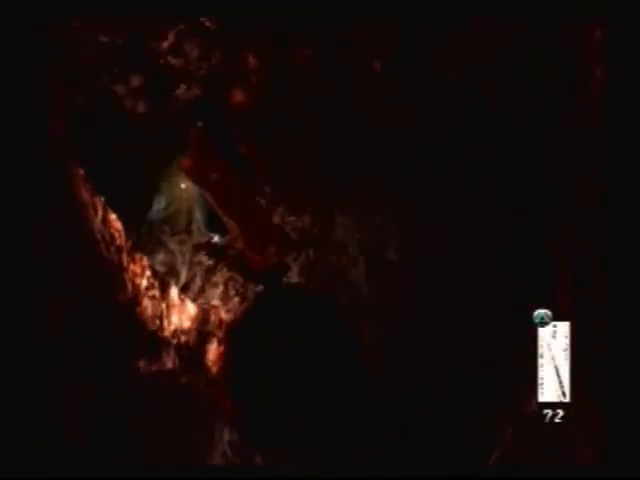